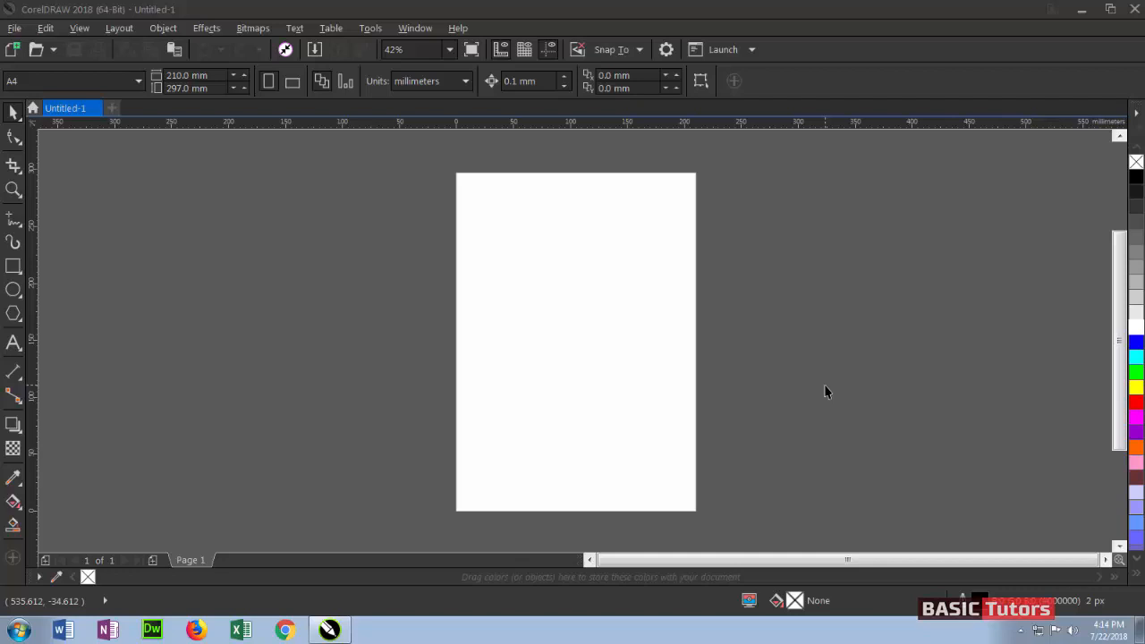
{"action": "mouse_move", "coordinate": [832, 392]}
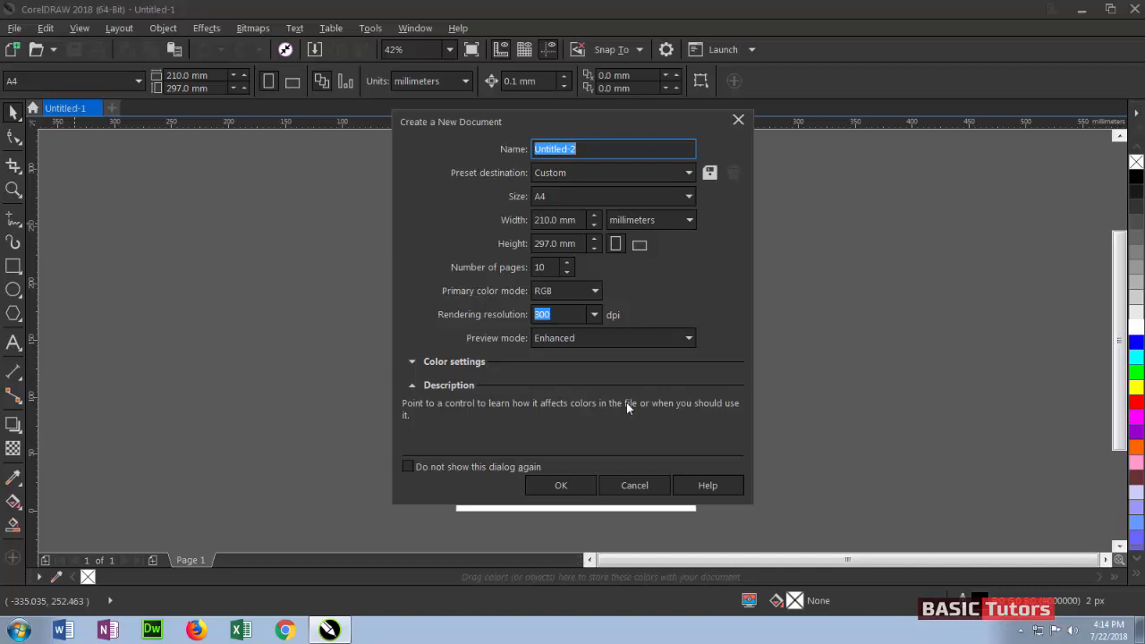
Step: Name the document 'Test' and choose the Default RGB preset destination
{"action": "type", "text": "T"}
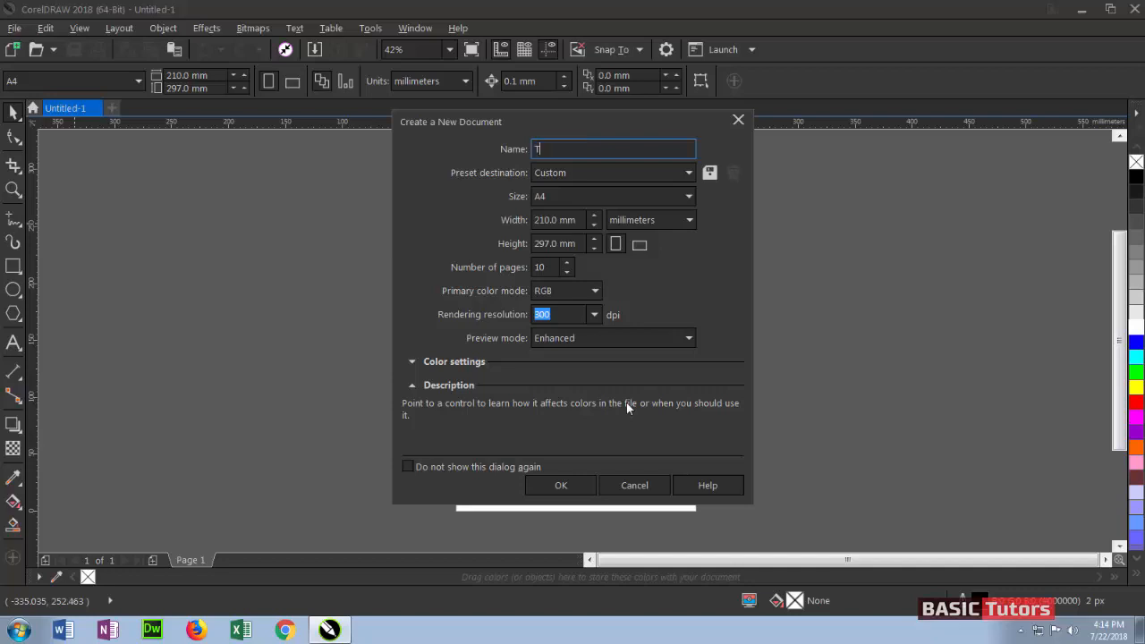
{"action": "type", "text": "est"}
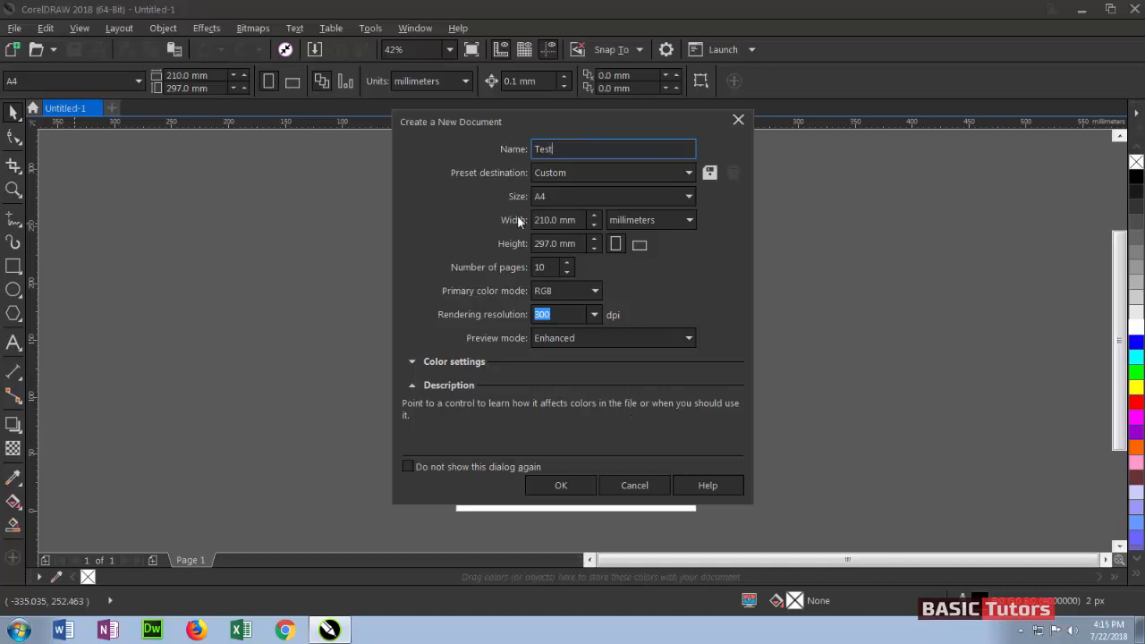
{"action": "left_click", "coordinate": [612, 172]}
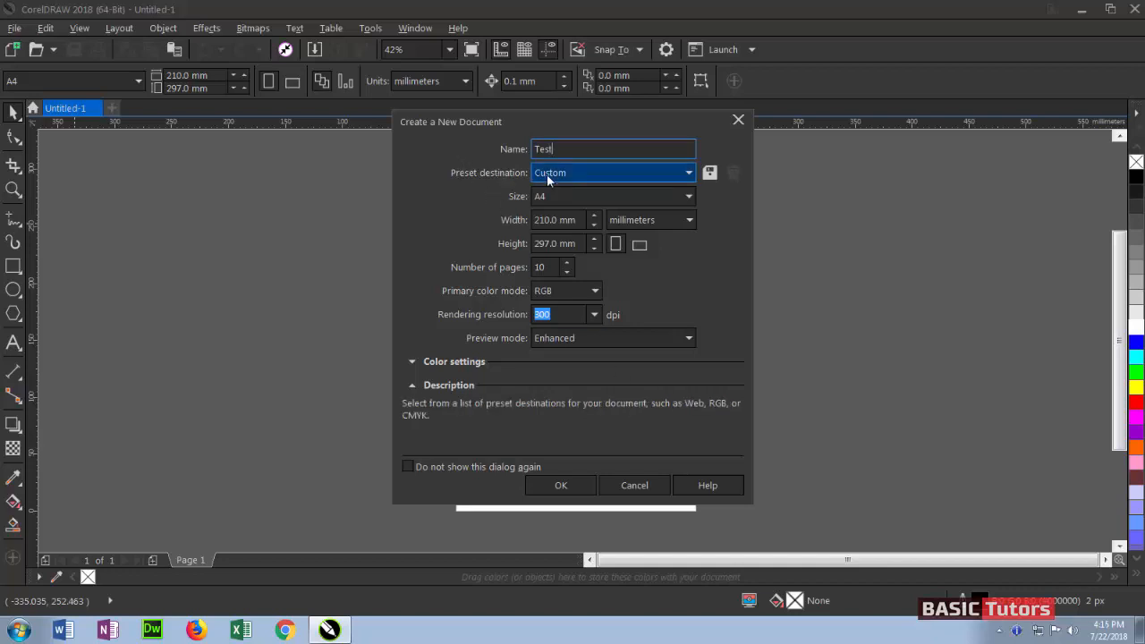
{"action": "left_click", "coordinate": [689, 172]}
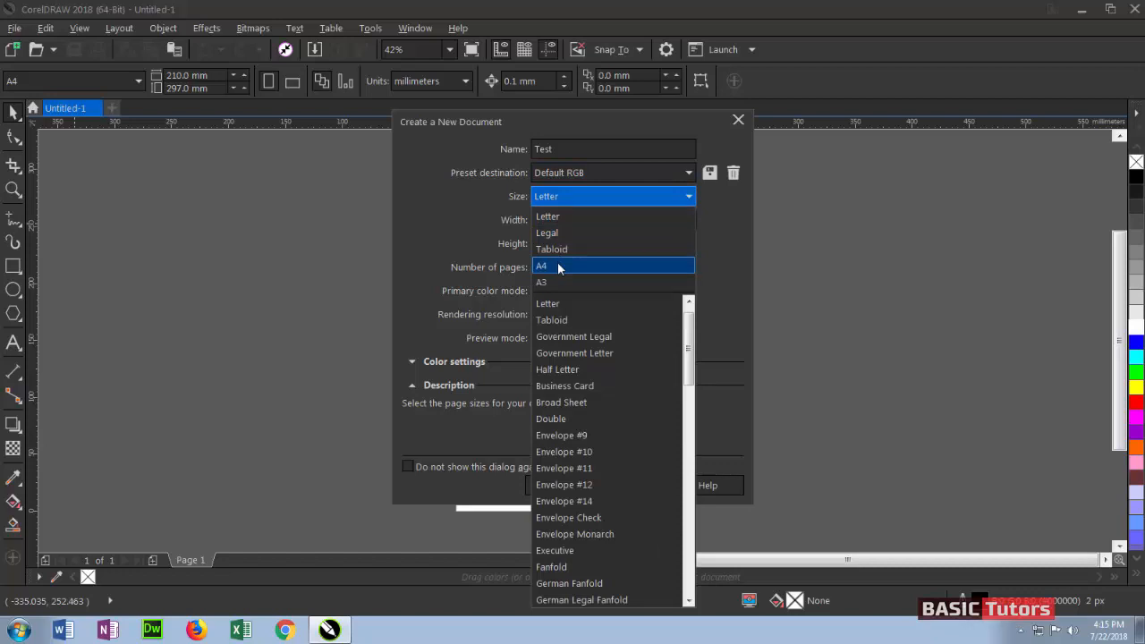
Step: Choose A4 as the page size with millimeters as the measurement unit
{"action": "left_click", "coordinate": [542, 266]}
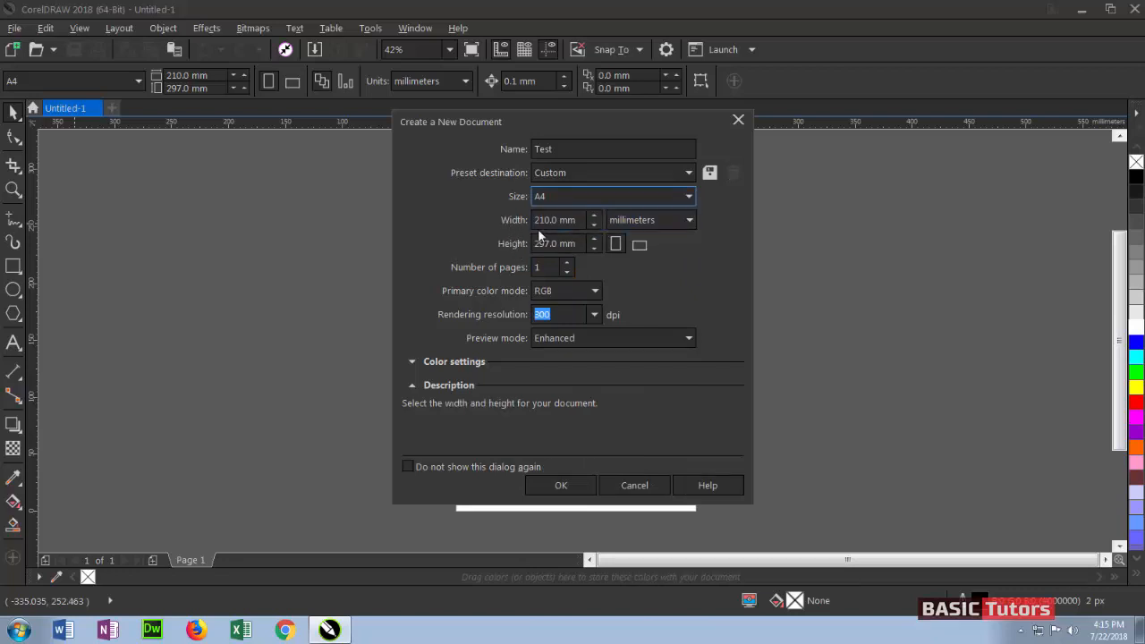
{"action": "left_click", "coordinate": [689, 219]}
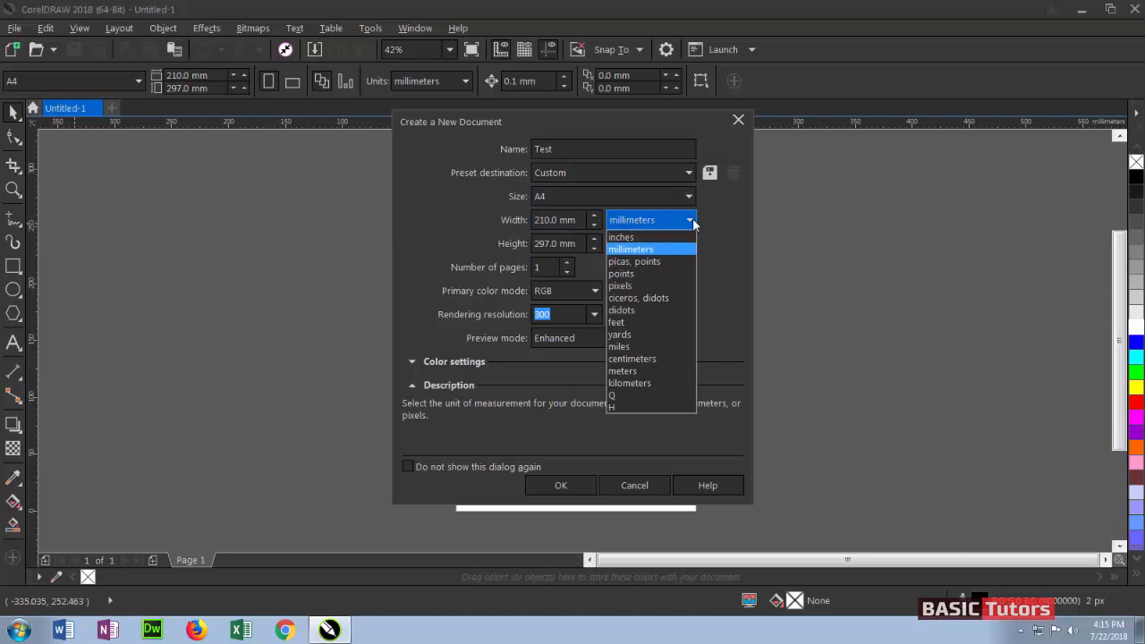
{"action": "mouse_move", "coordinate": [688, 242]}
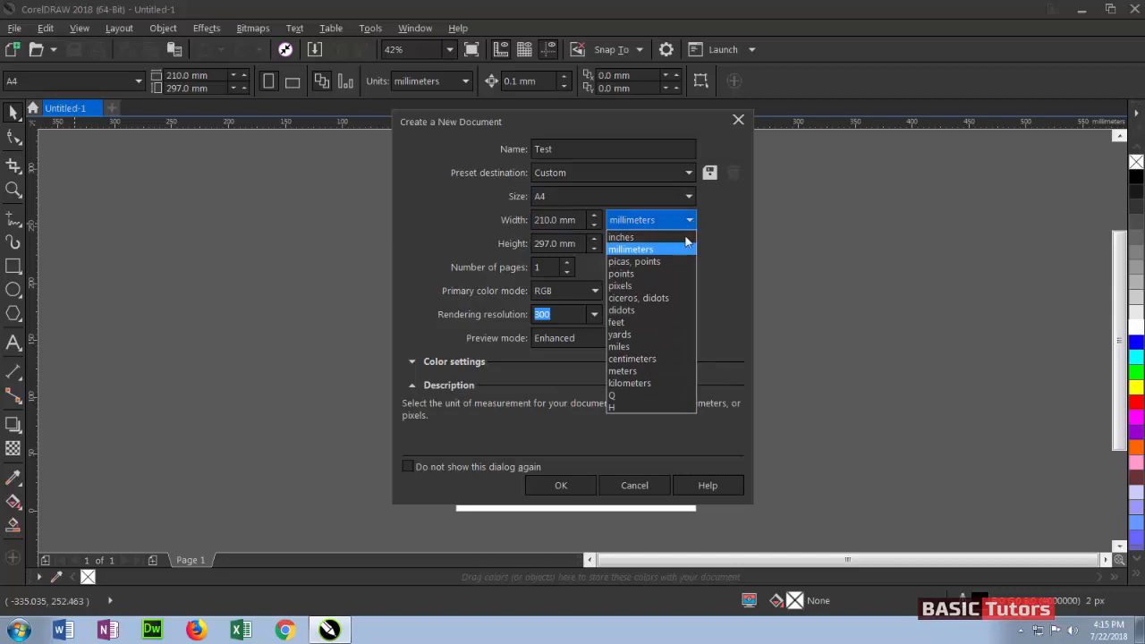
{"action": "mouse_move", "coordinate": [650, 274]}
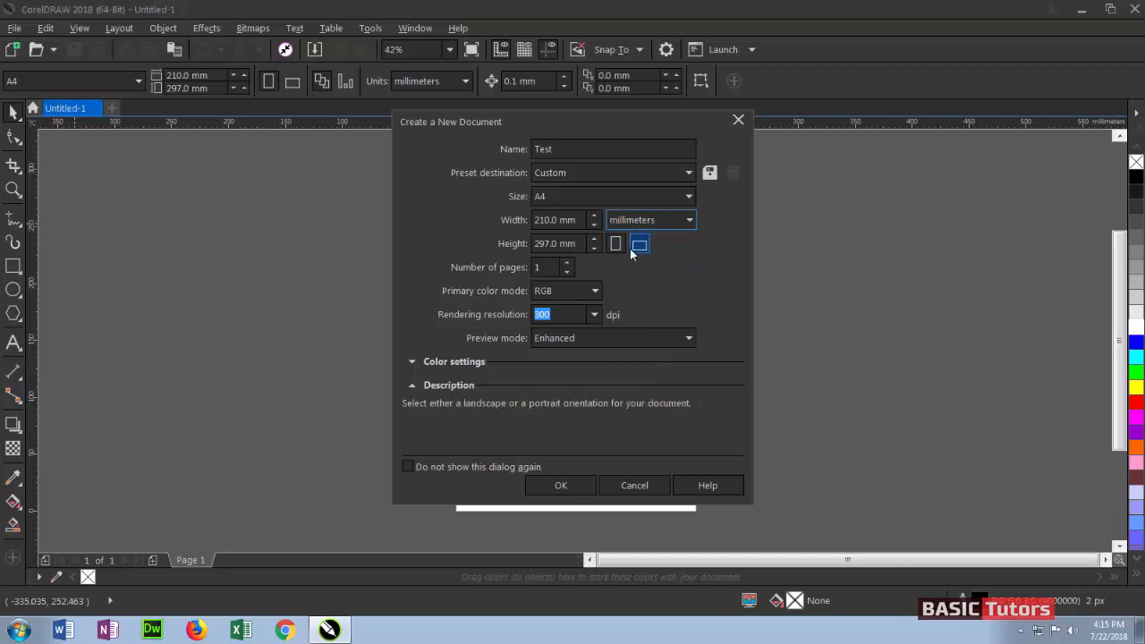
{"action": "left_click", "coordinate": [615, 243]}
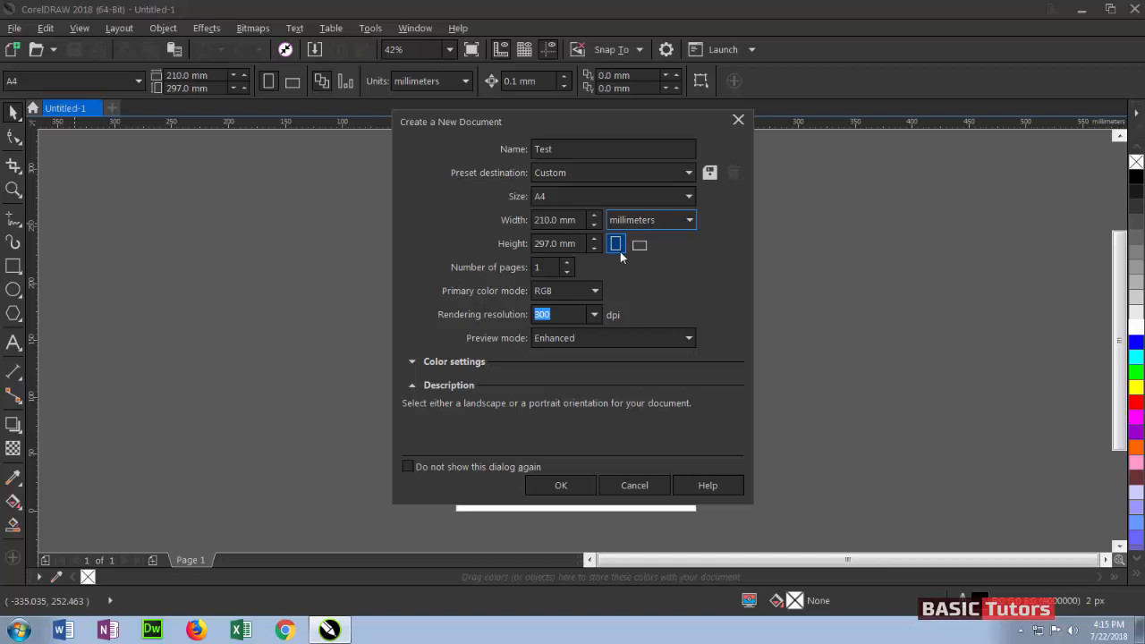
{"action": "left_click", "coordinate": [640, 244]}
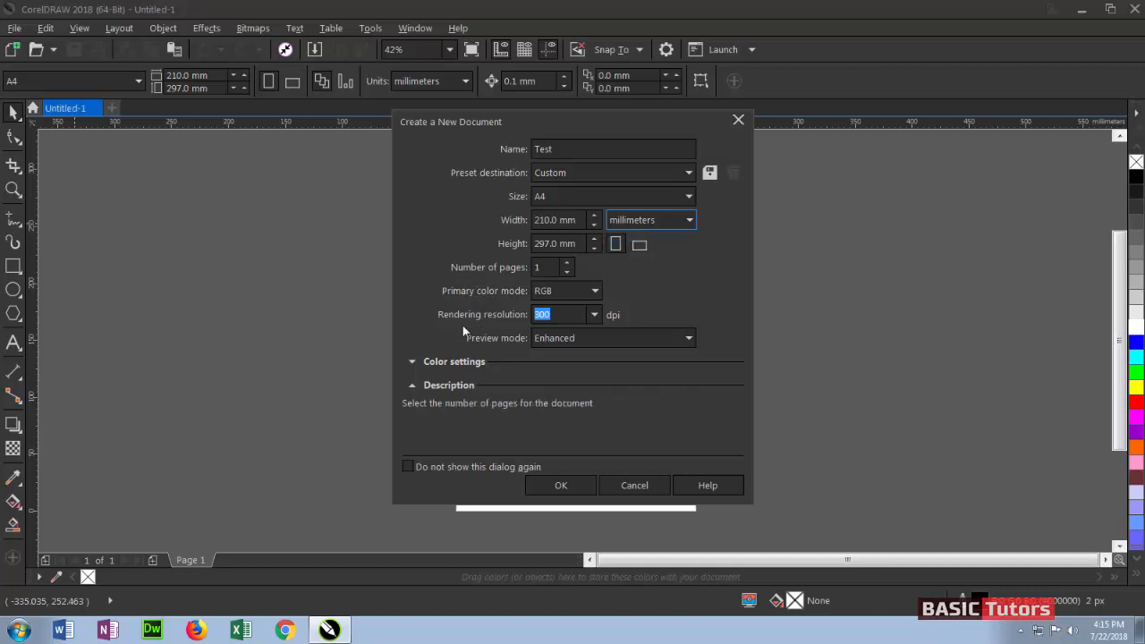
{"action": "left_click", "coordinate": [546, 267]}
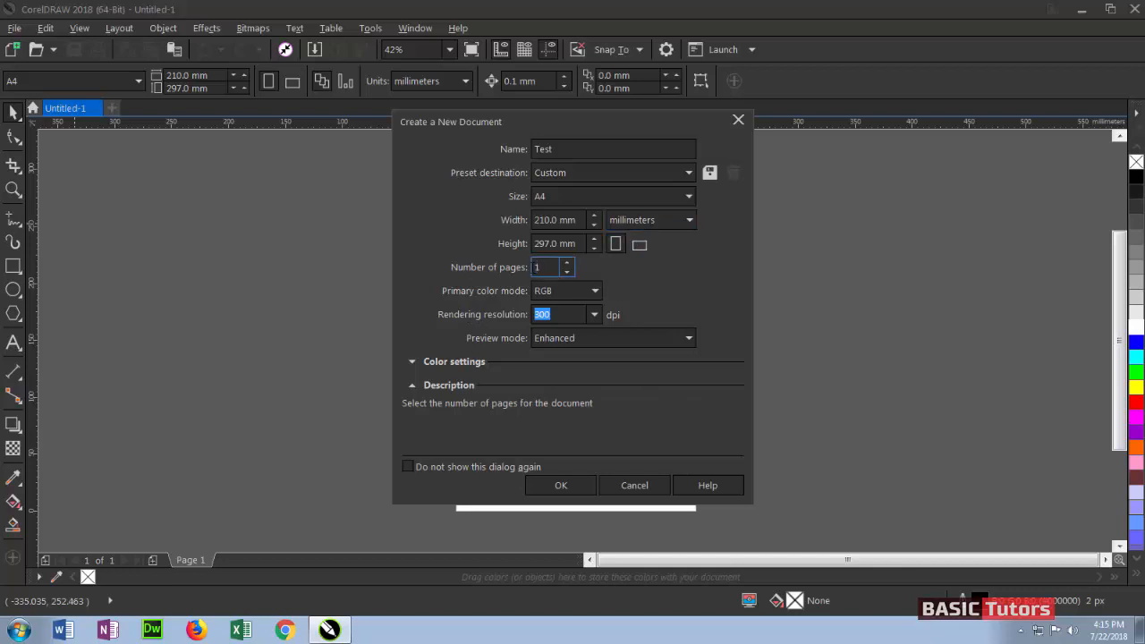
Step: Set the number of pages to 10 and keep RGB as the primary colour mode
{"action": "type", "text": "0"}
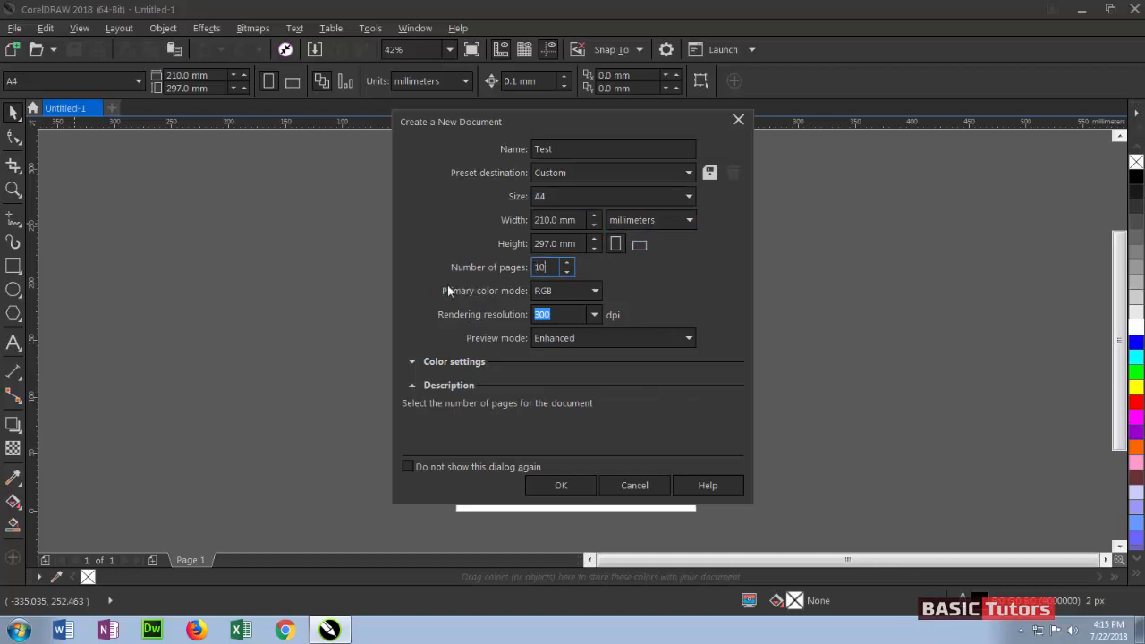
{"action": "left_click", "coordinate": [593, 290]}
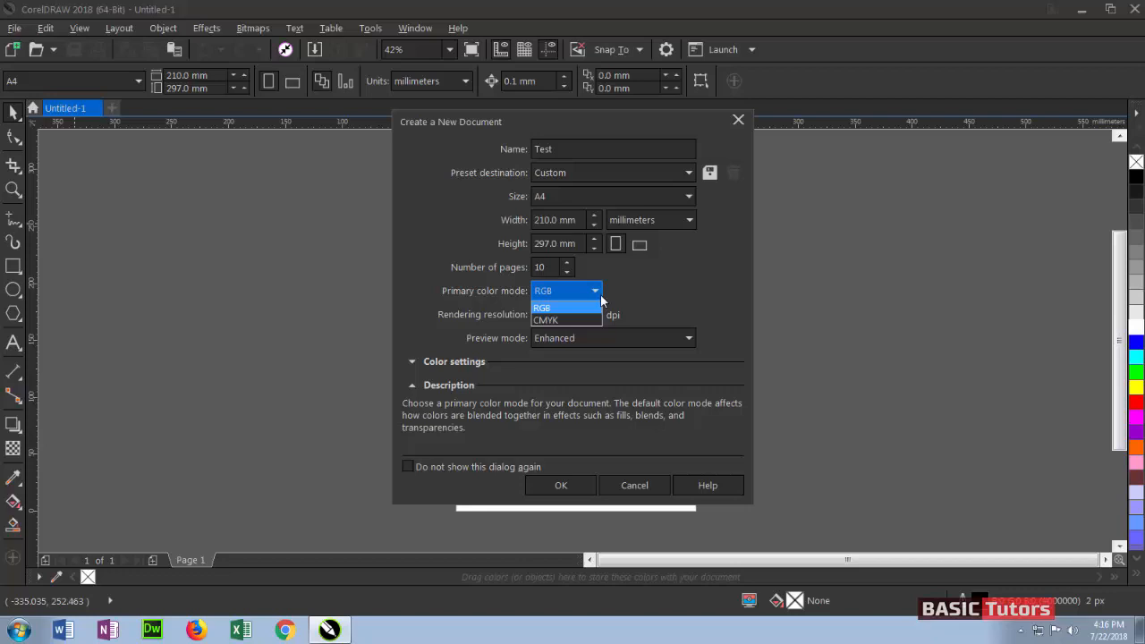
{"action": "left_click", "coordinate": [542, 307]}
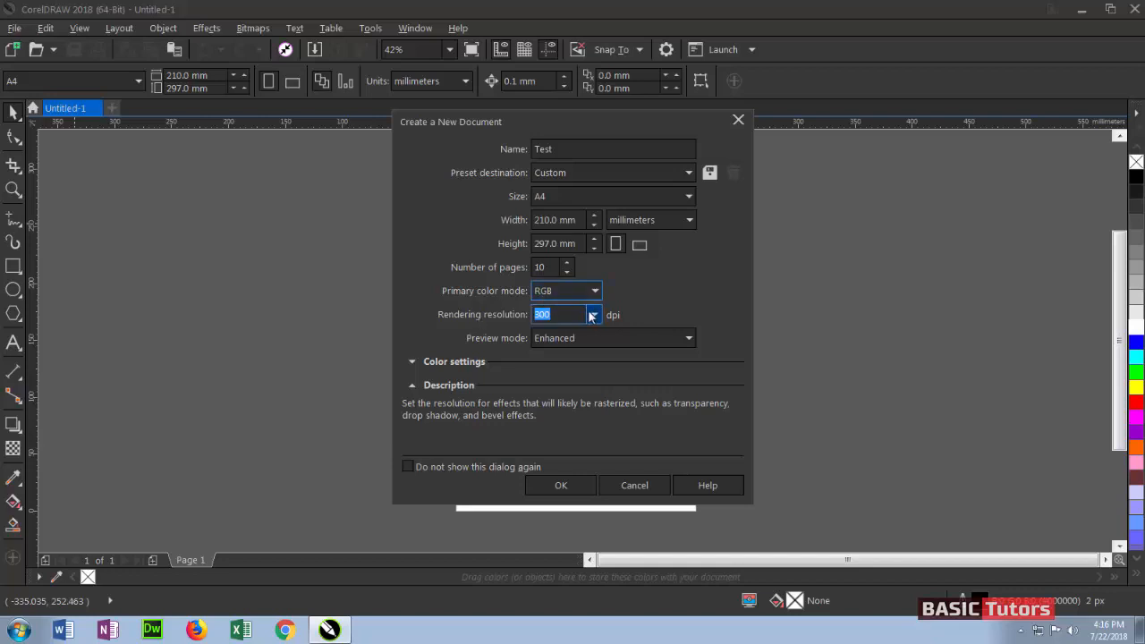
Step: Keep the rendering resolution at 300 dpi and review the preview mode options
{"action": "left_click", "coordinate": [593, 314]}
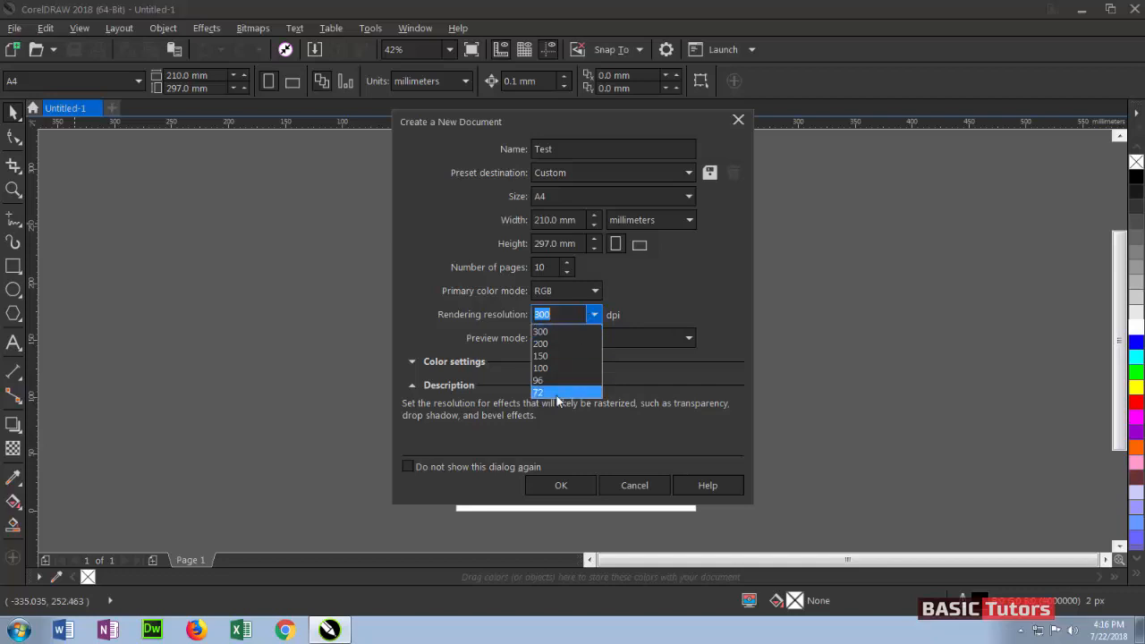
{"action": "mouse_move", "coordinate": [541, 380]}
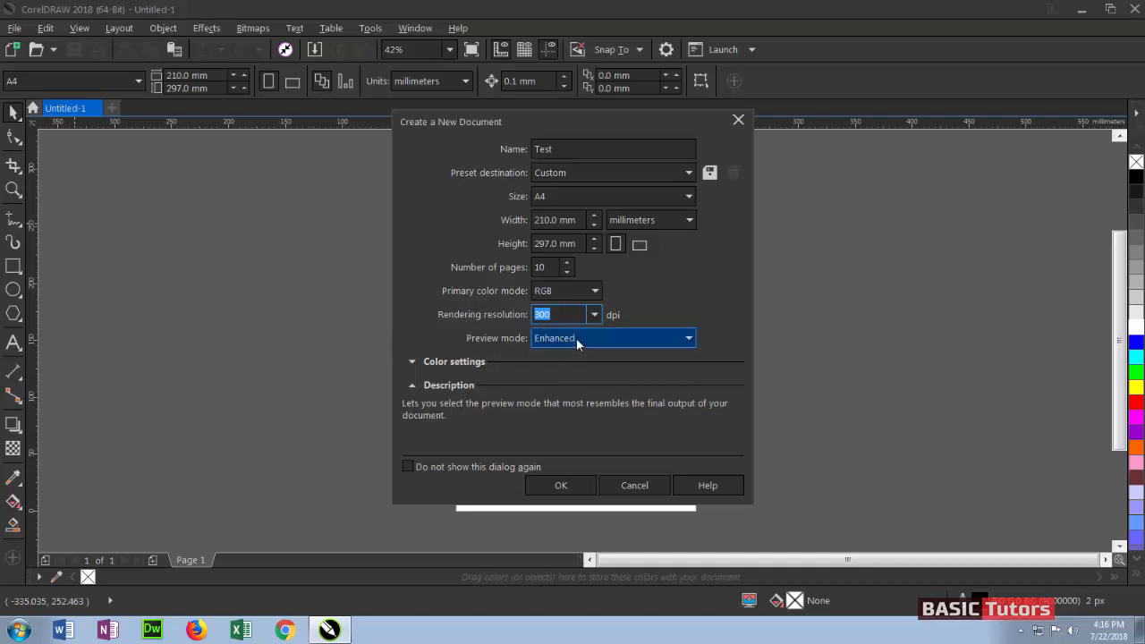
{"action": "left_click", "coordinate": [613, 337]}
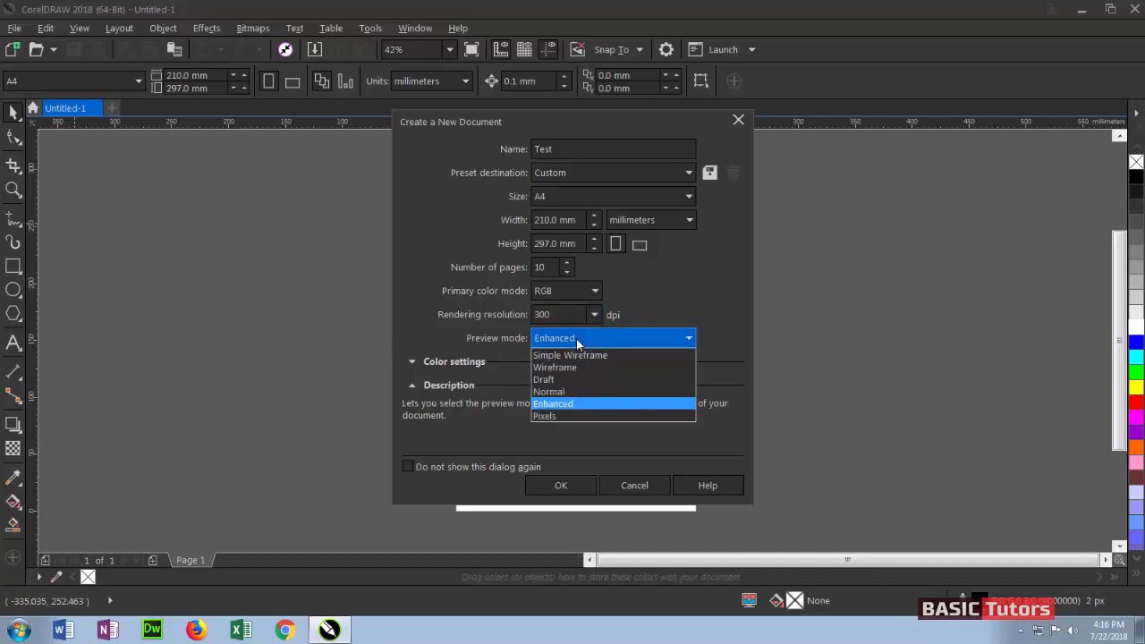